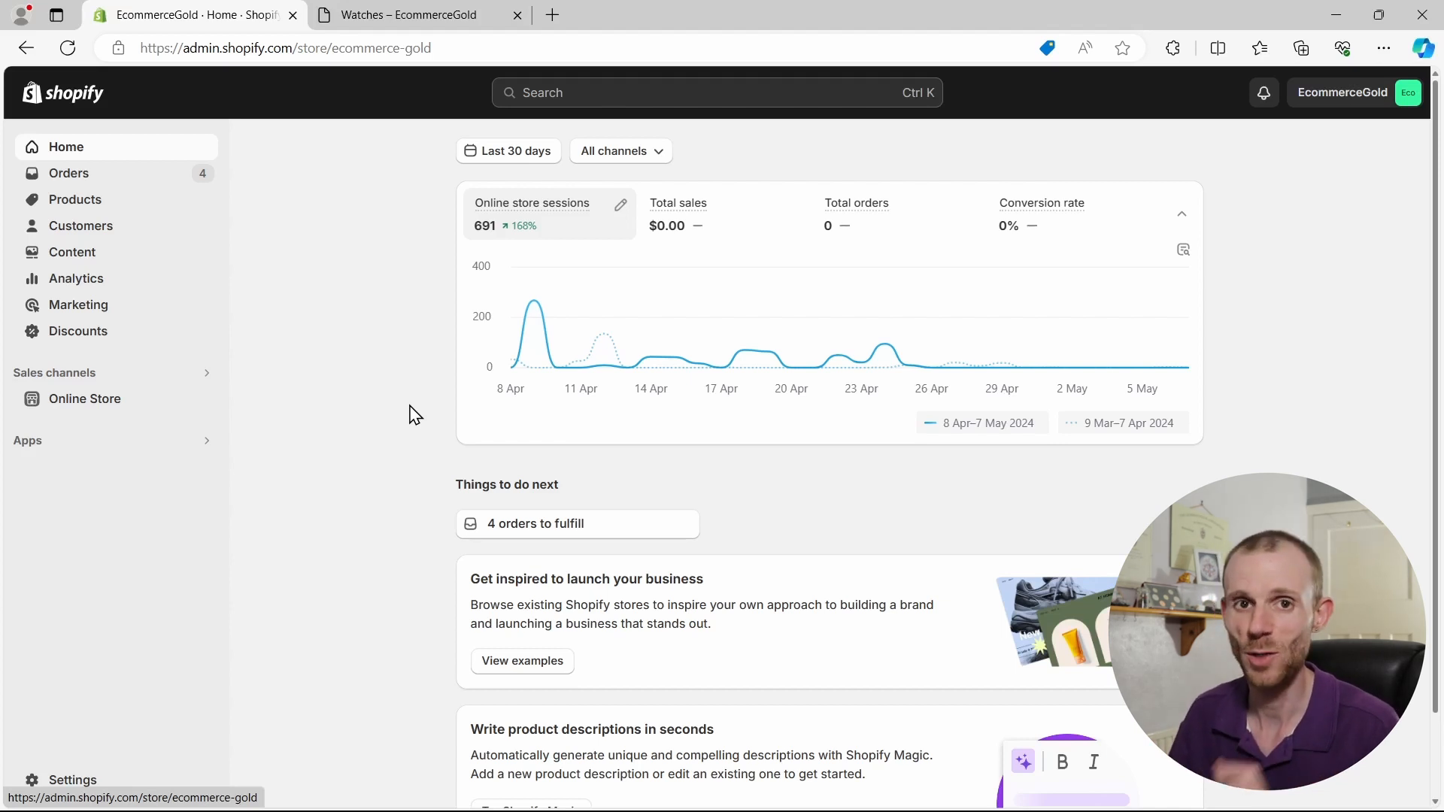
pyautogui.moveTo(96, 418)
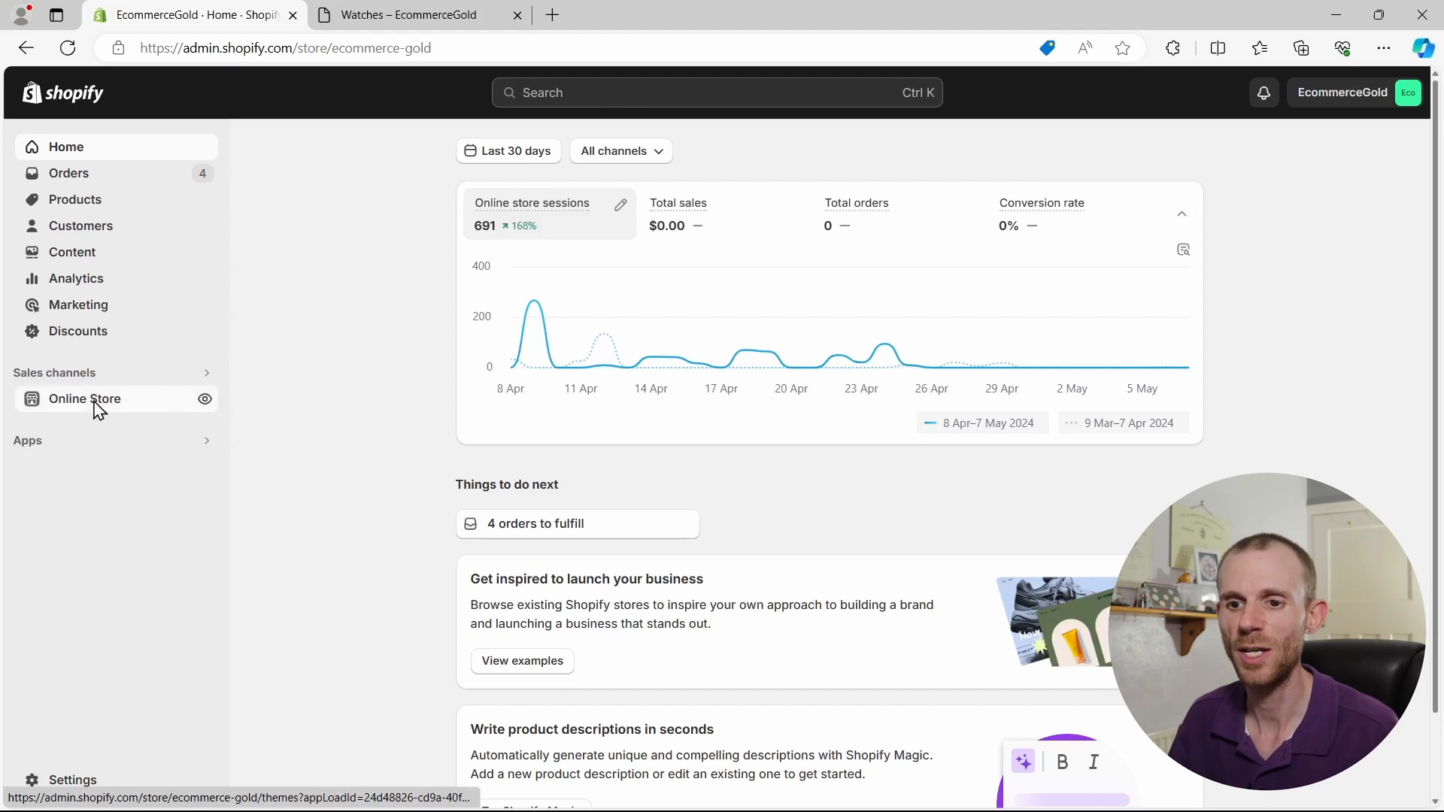
# Step: Go to the Online Store's Navigation page listing the Footer and Main menus
pyautogui.click(84, 399)
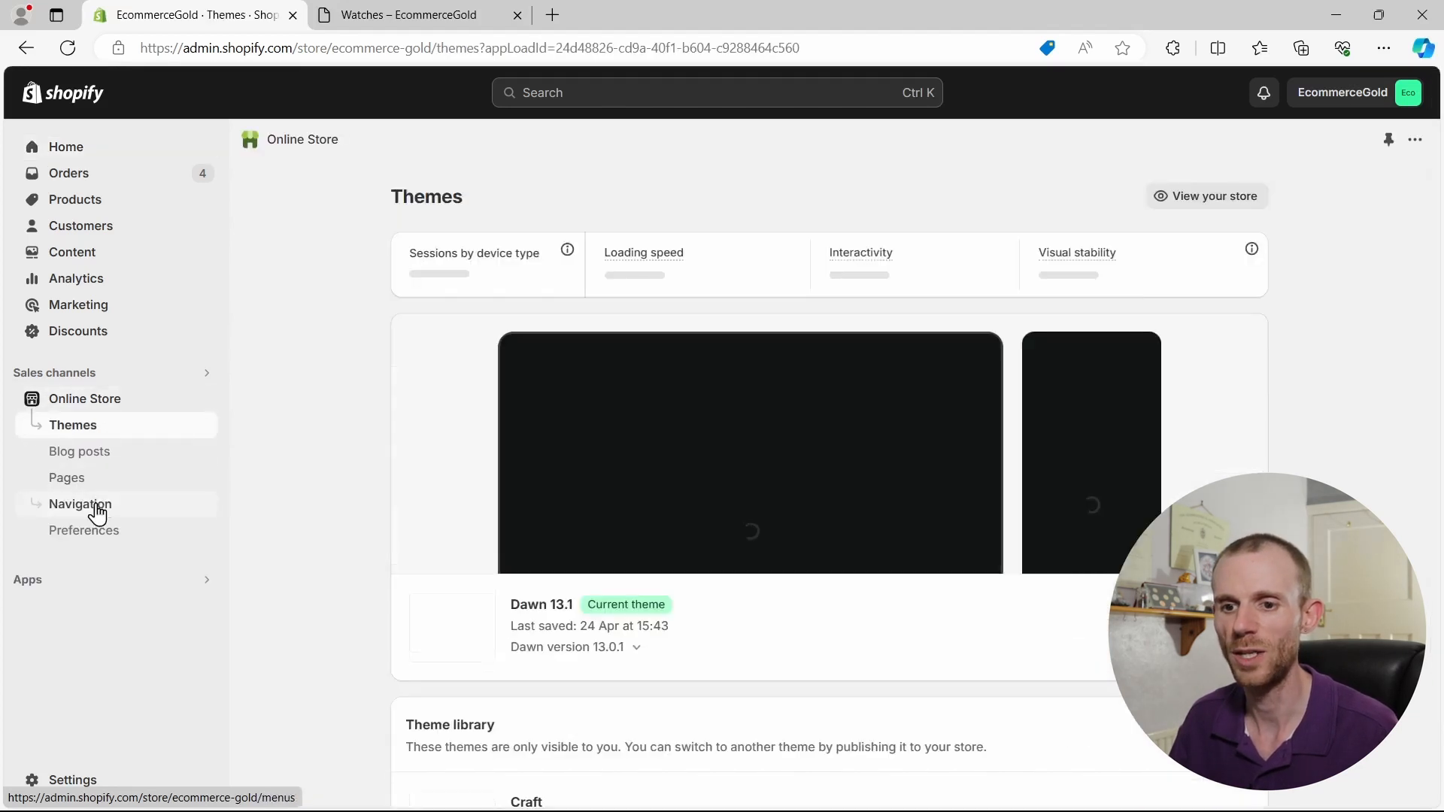
pyautogui.click(81, 504)
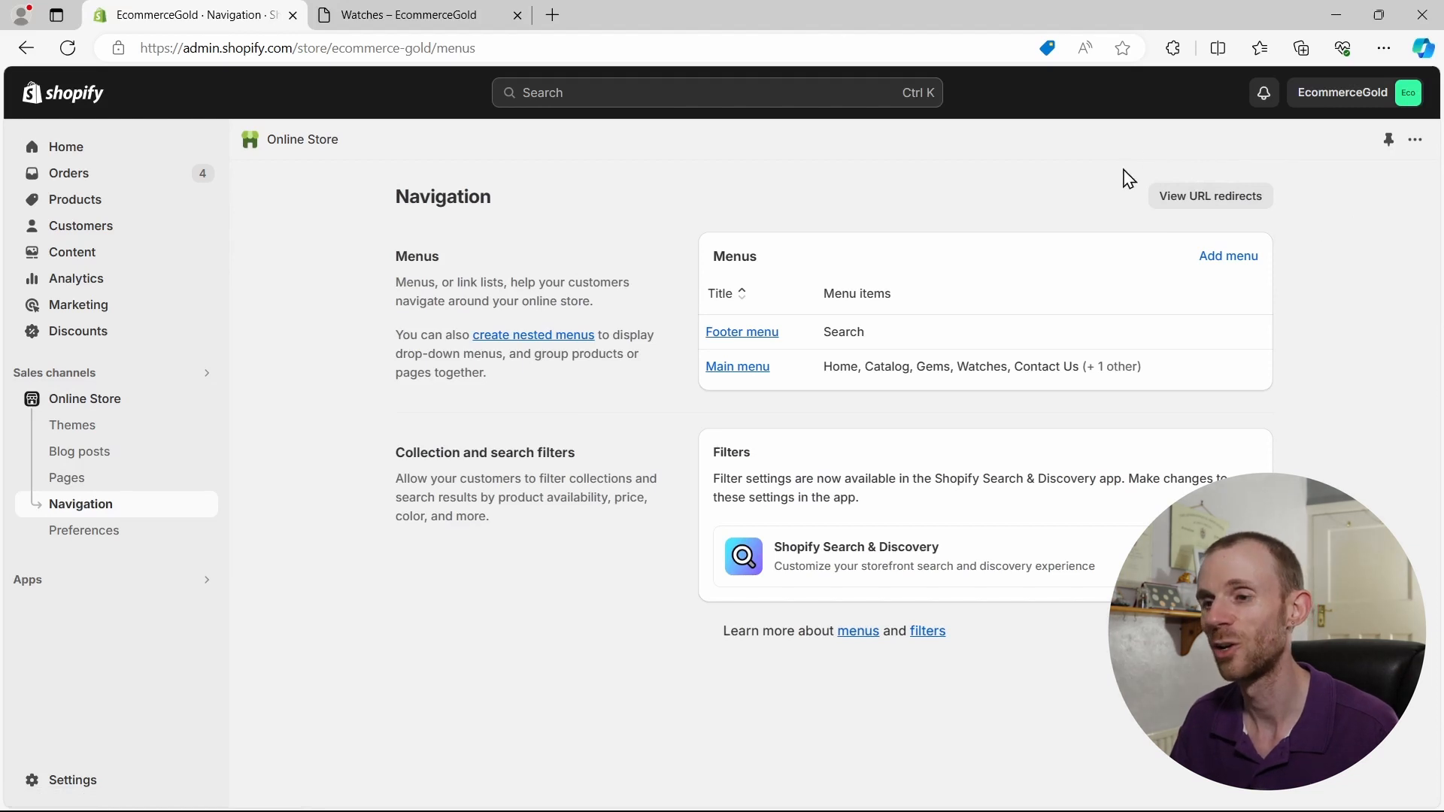
# Step: View the existing URL redirects and start a new blank redirect
pyautogui.click(1209, 195)
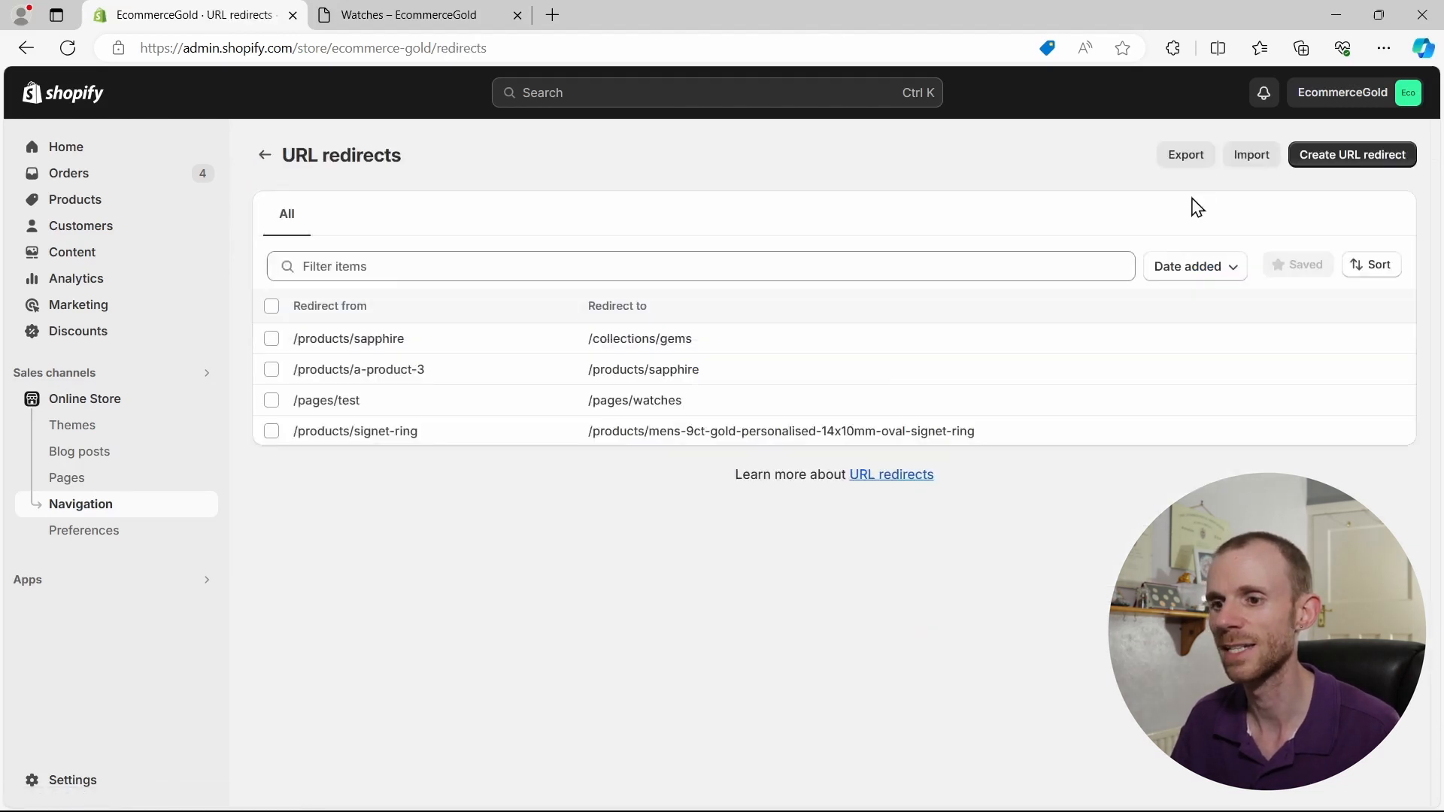
pyautogui.moveTo(532, 205)
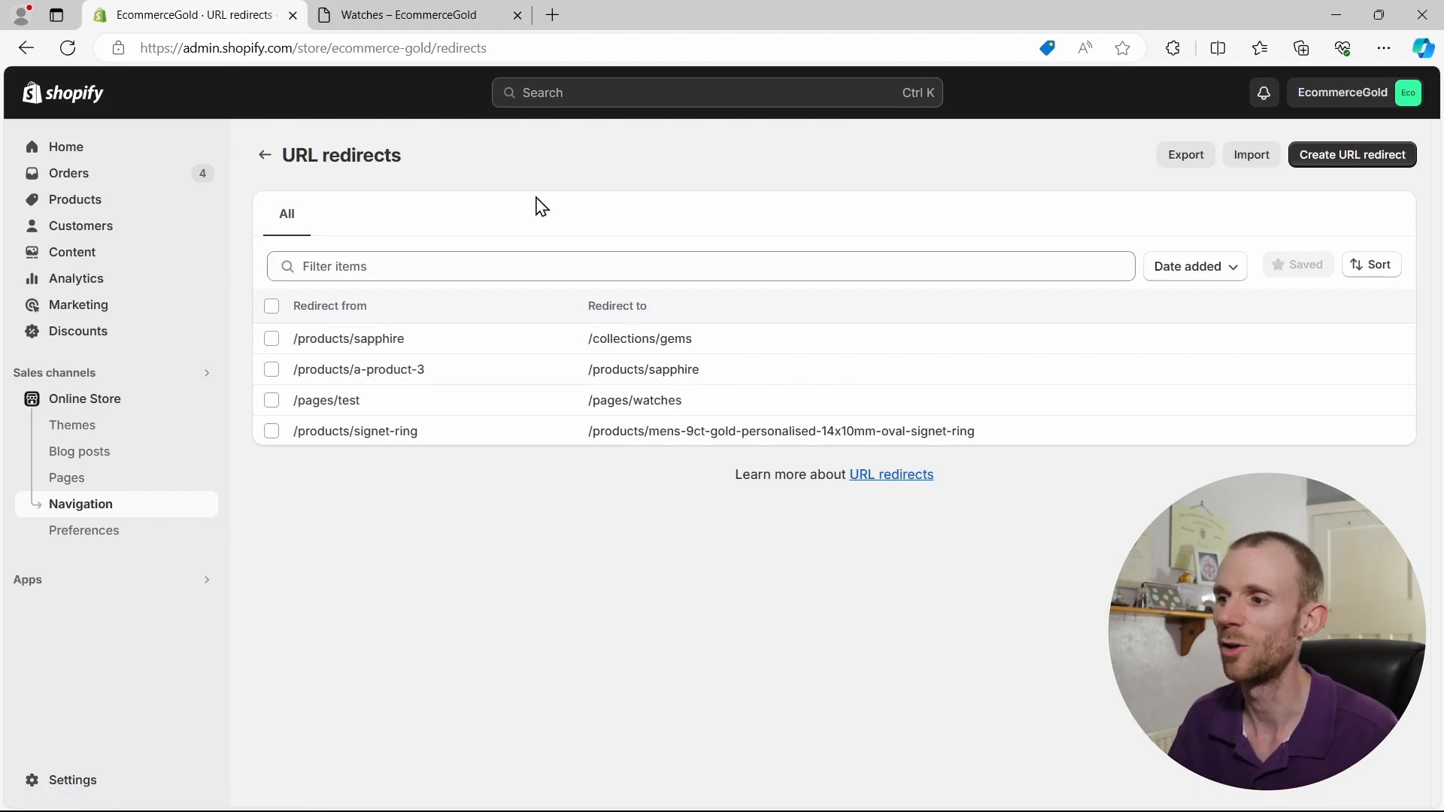
pyautogui.click(1352, 153)
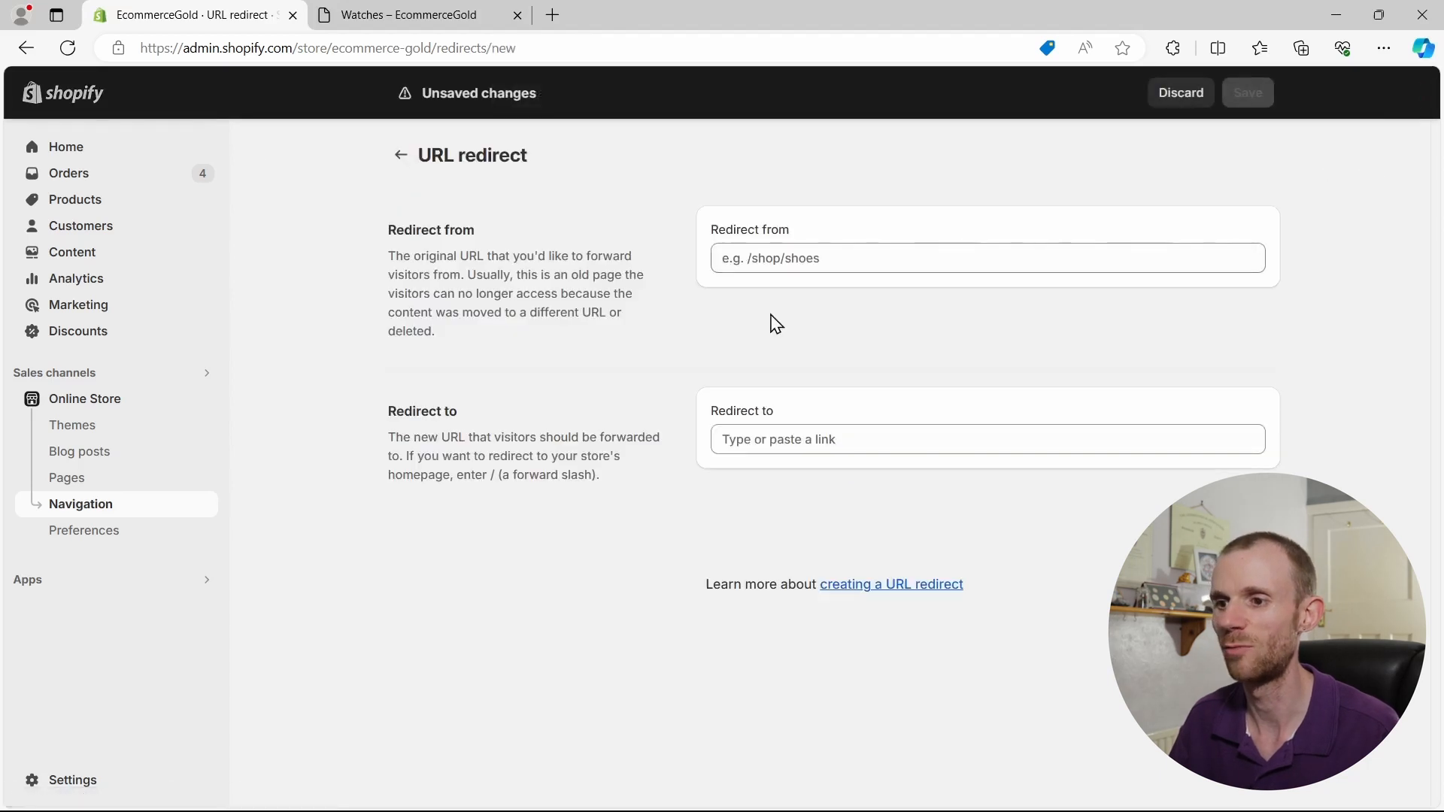
pyautogui.moveTo(824, 328)
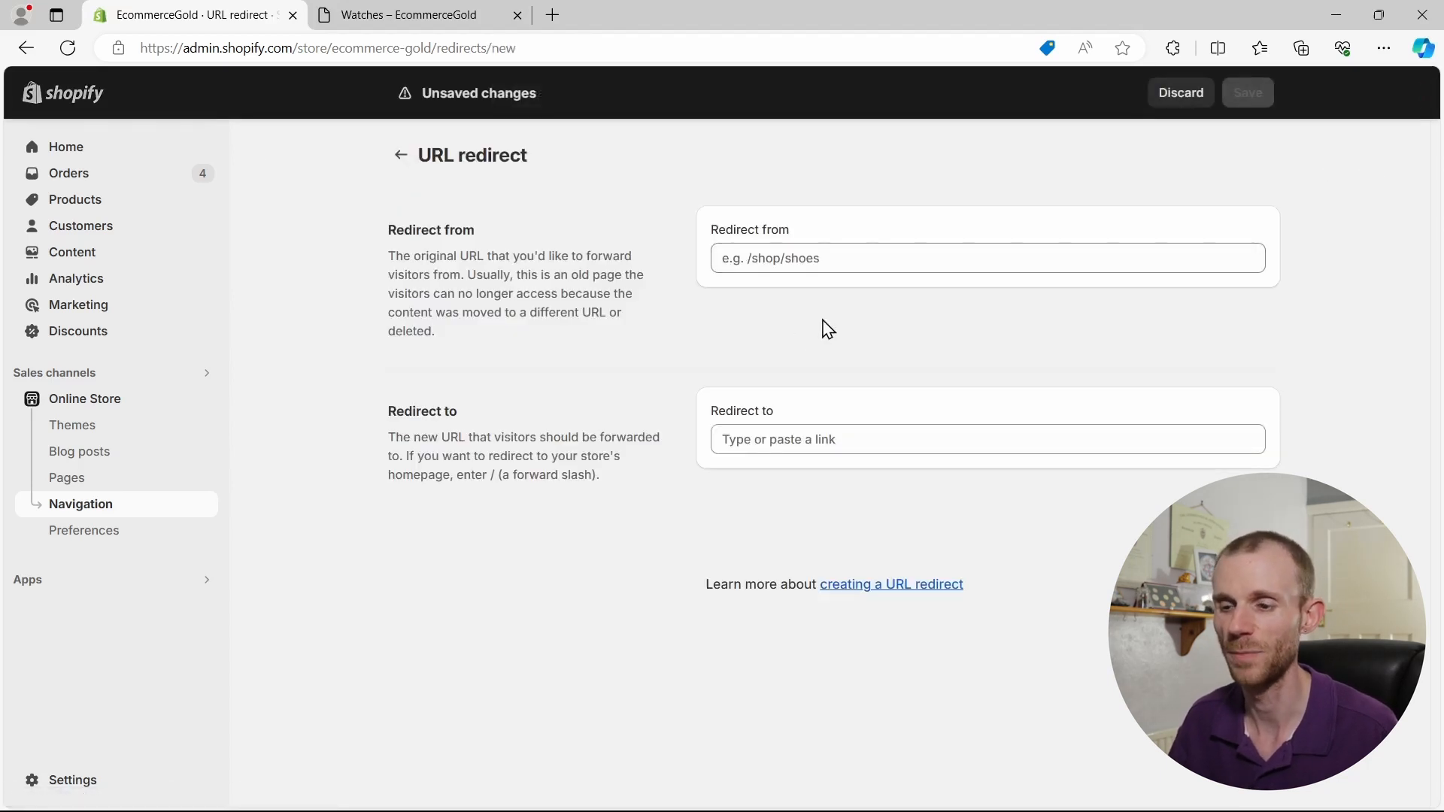
# Step: Copy the Seiko Automatic Watch product URL into Redirect from, then return to the Watches collection
pyautogui.click(408, 15)
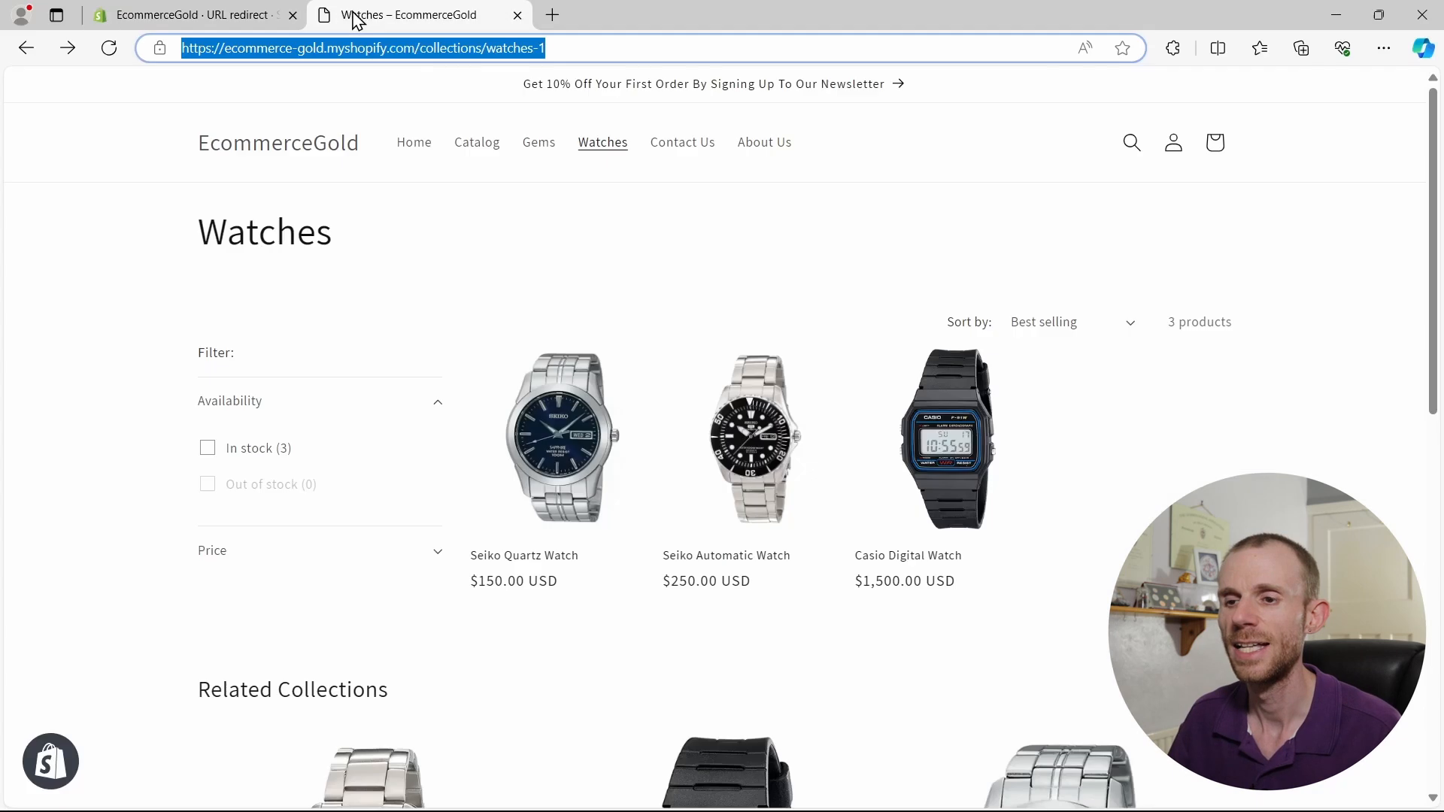
pyautogui.click(752, 444)
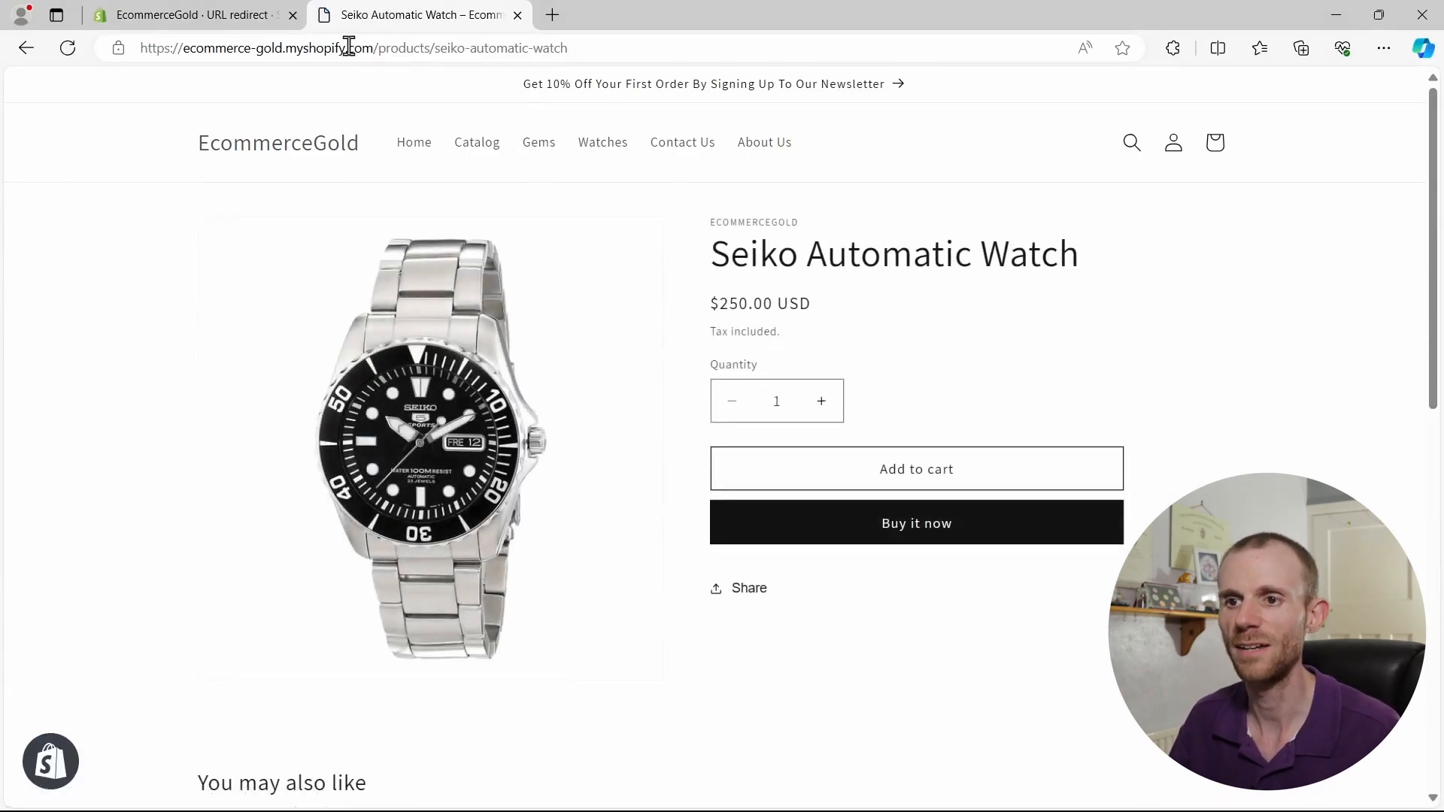
pyautogui.click(351, 48)
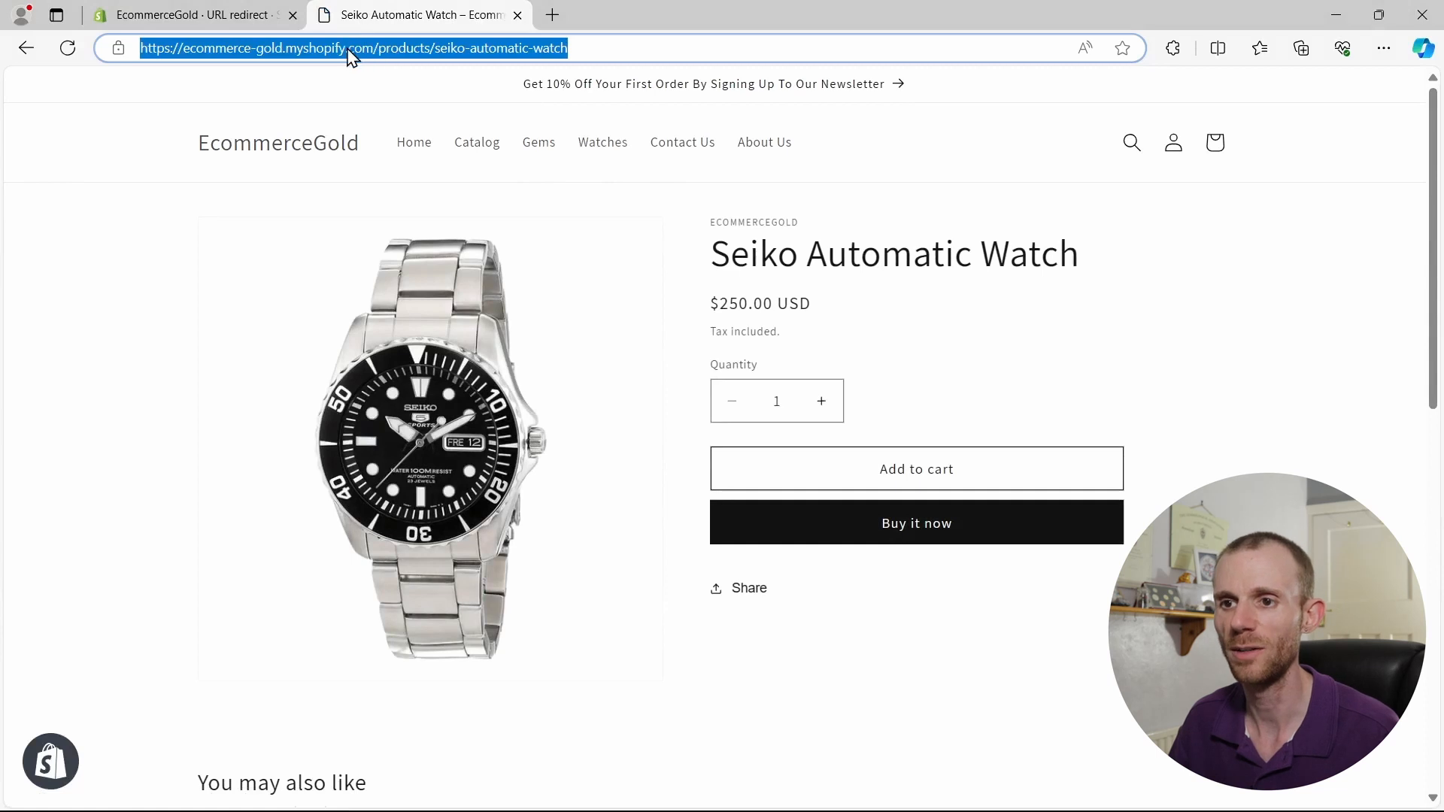
pyautogui.click(188, 15)
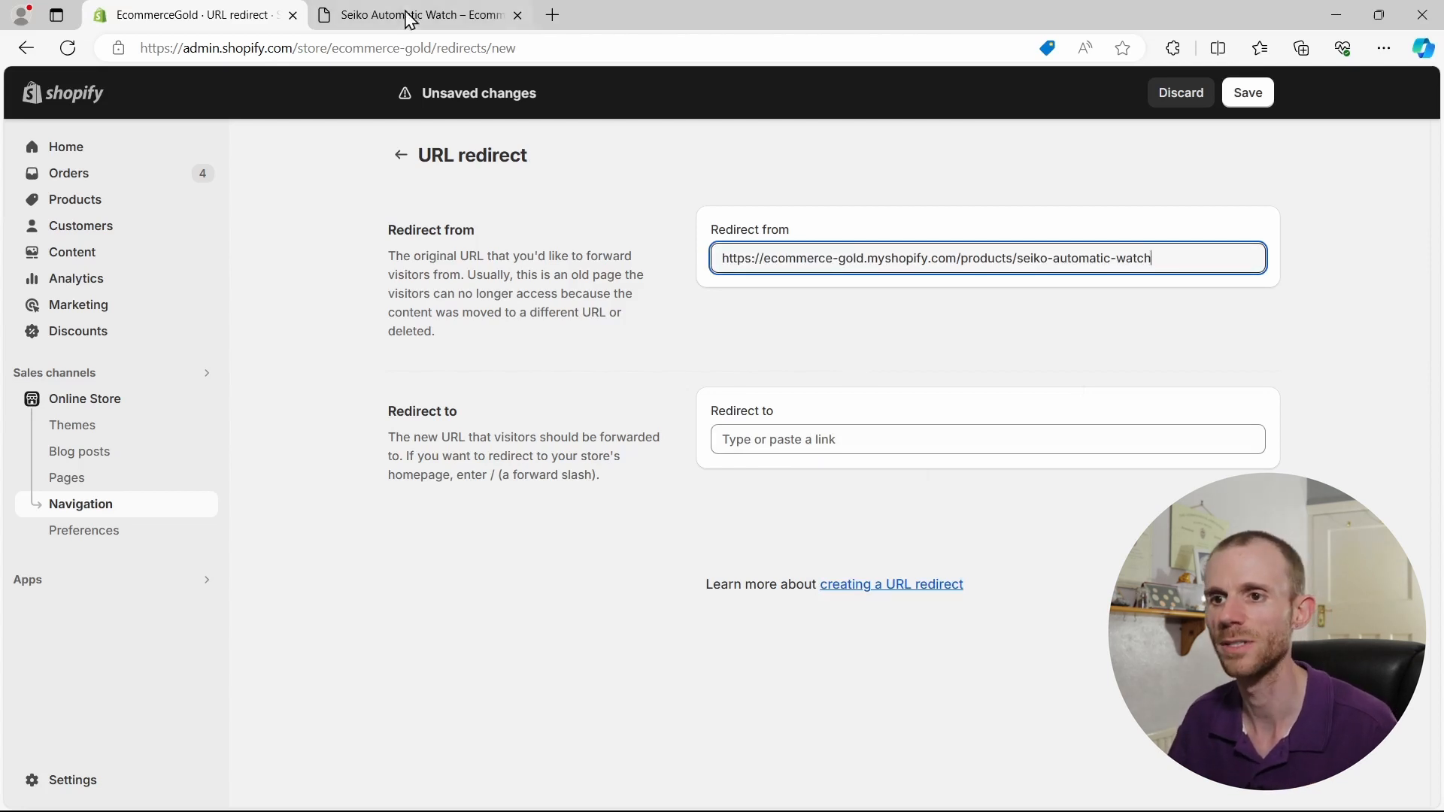
pyautogui.click(418, 15)
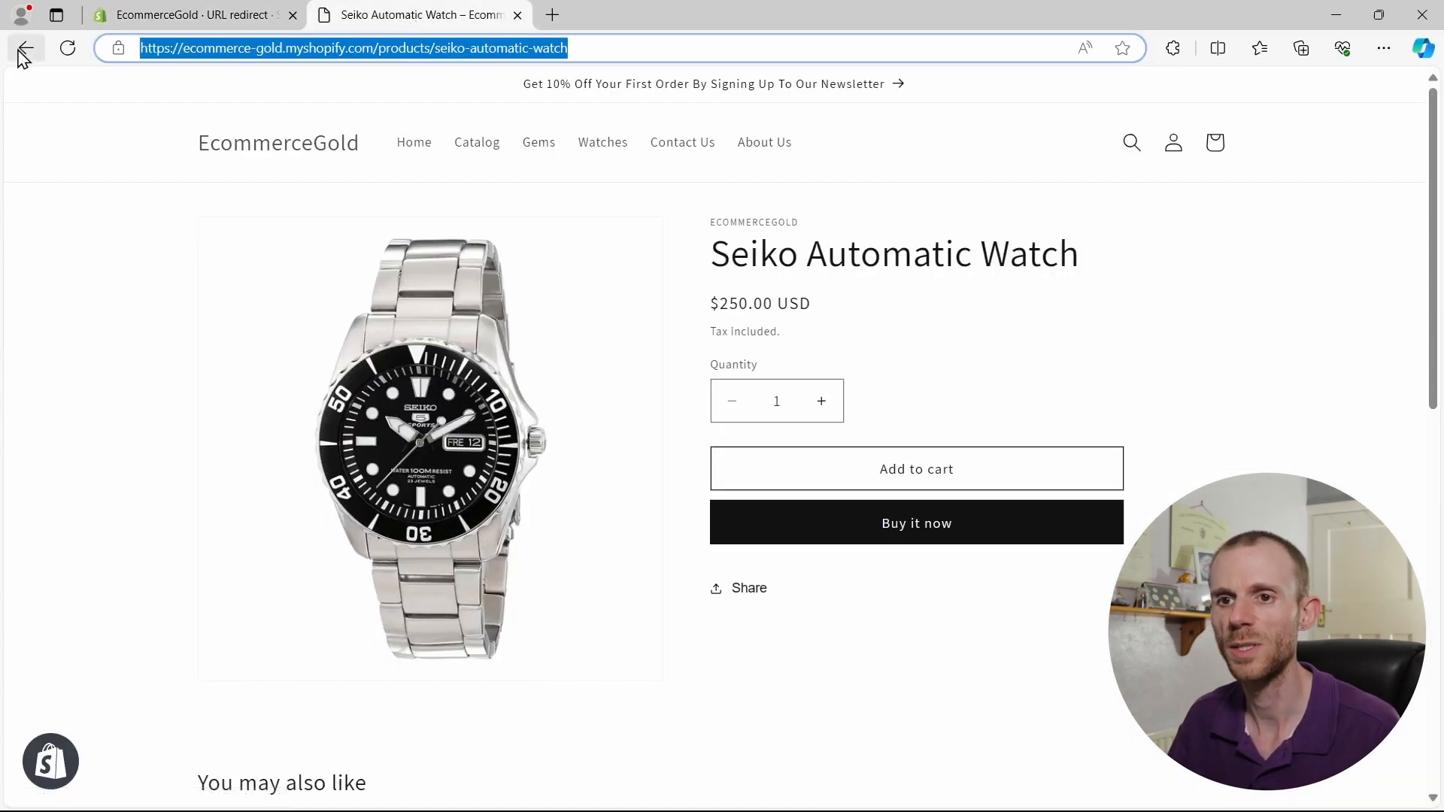
pyautogui.click(23, 46)
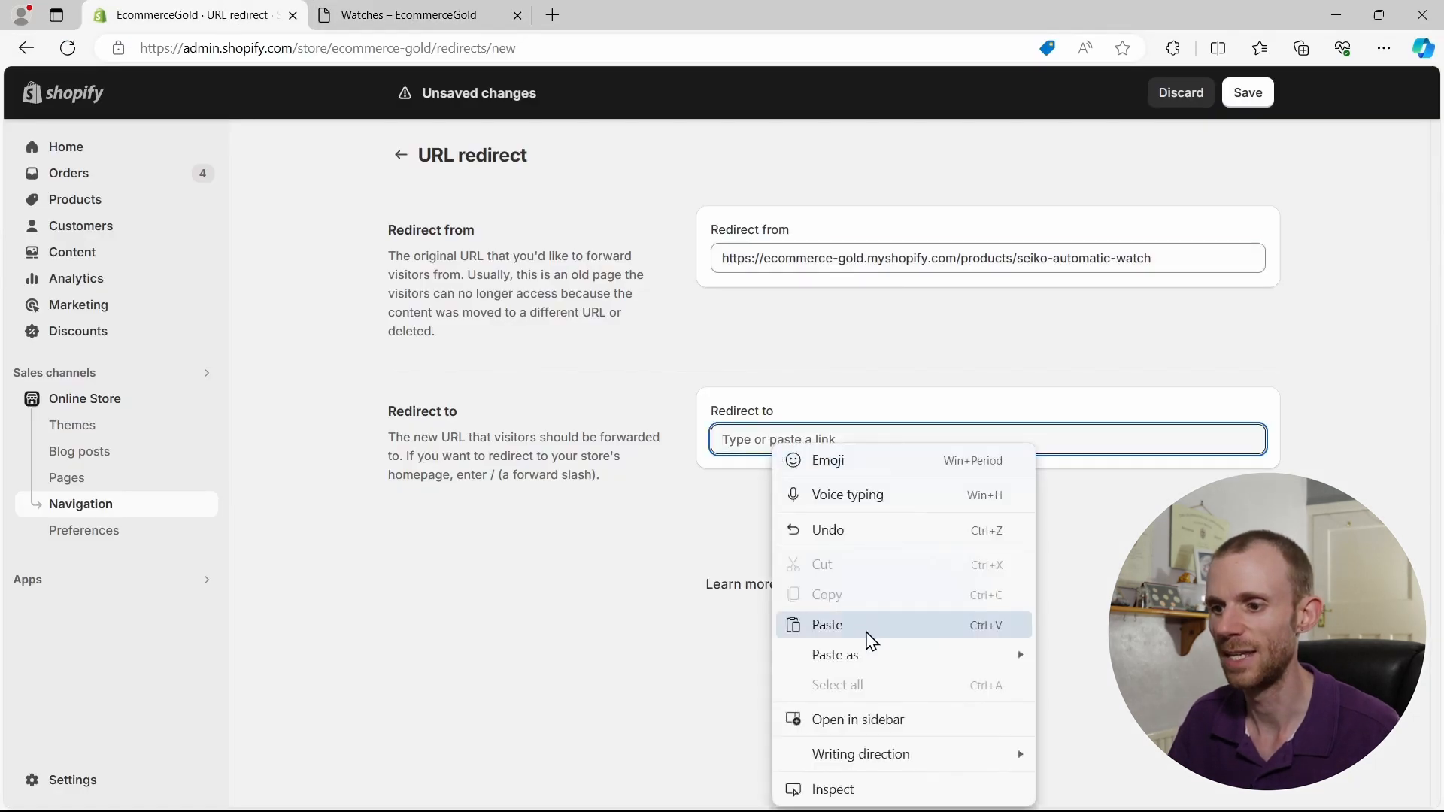
# Step: Set the destination to /collections/watches-1 without the store domain and save the redirect
pyautogui.click(827, 624)
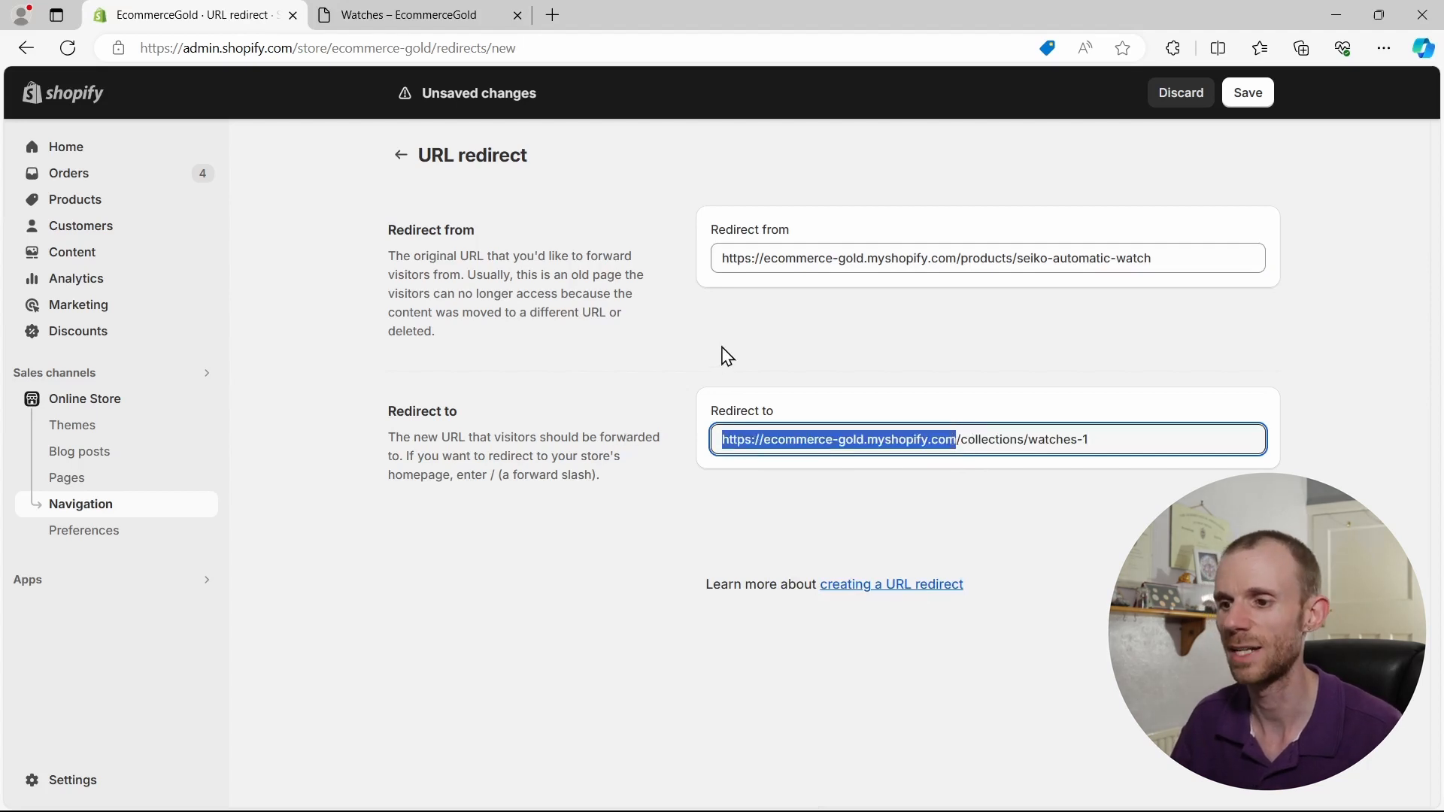
pyautogui.press('Delete')
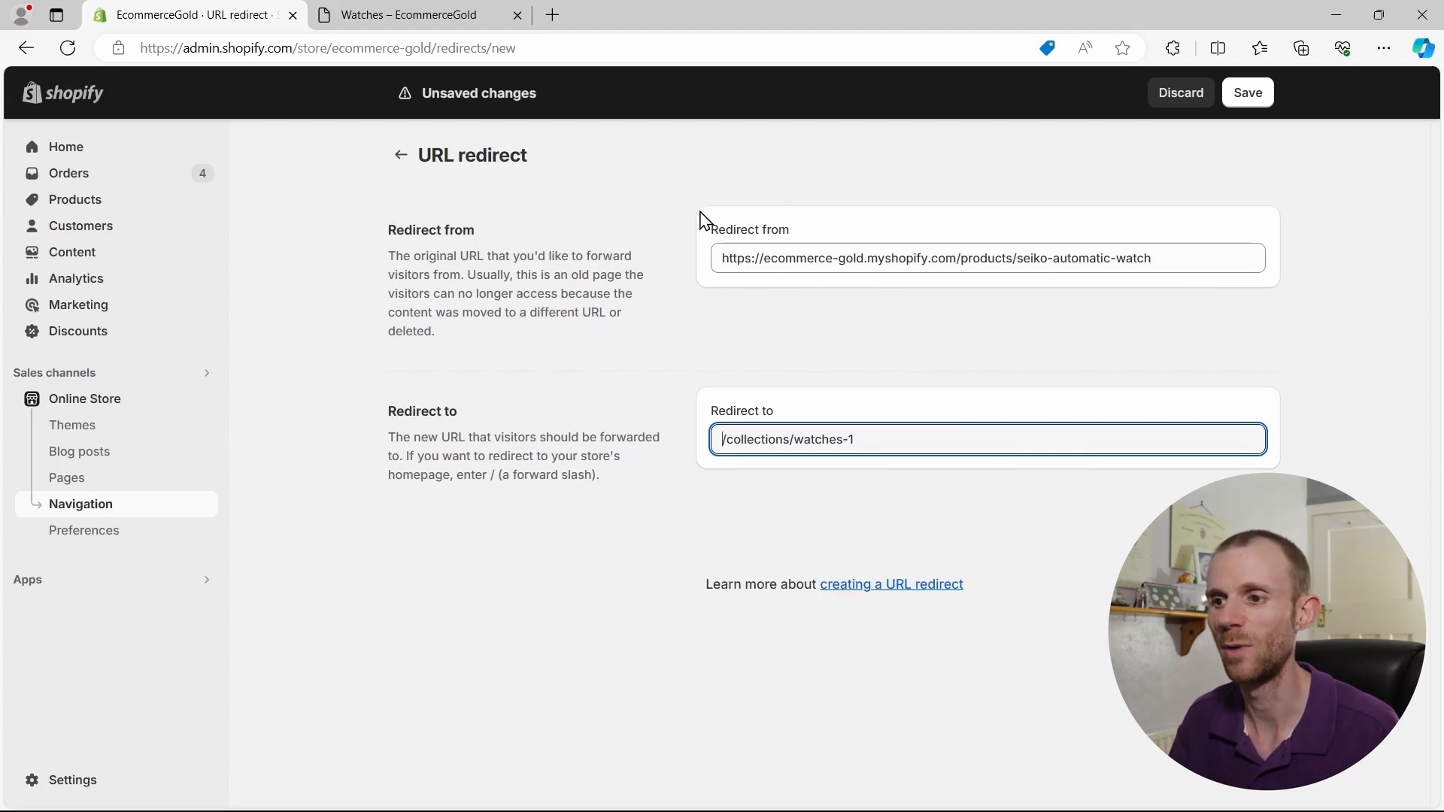
pyautogui.moveTo(653, 328)
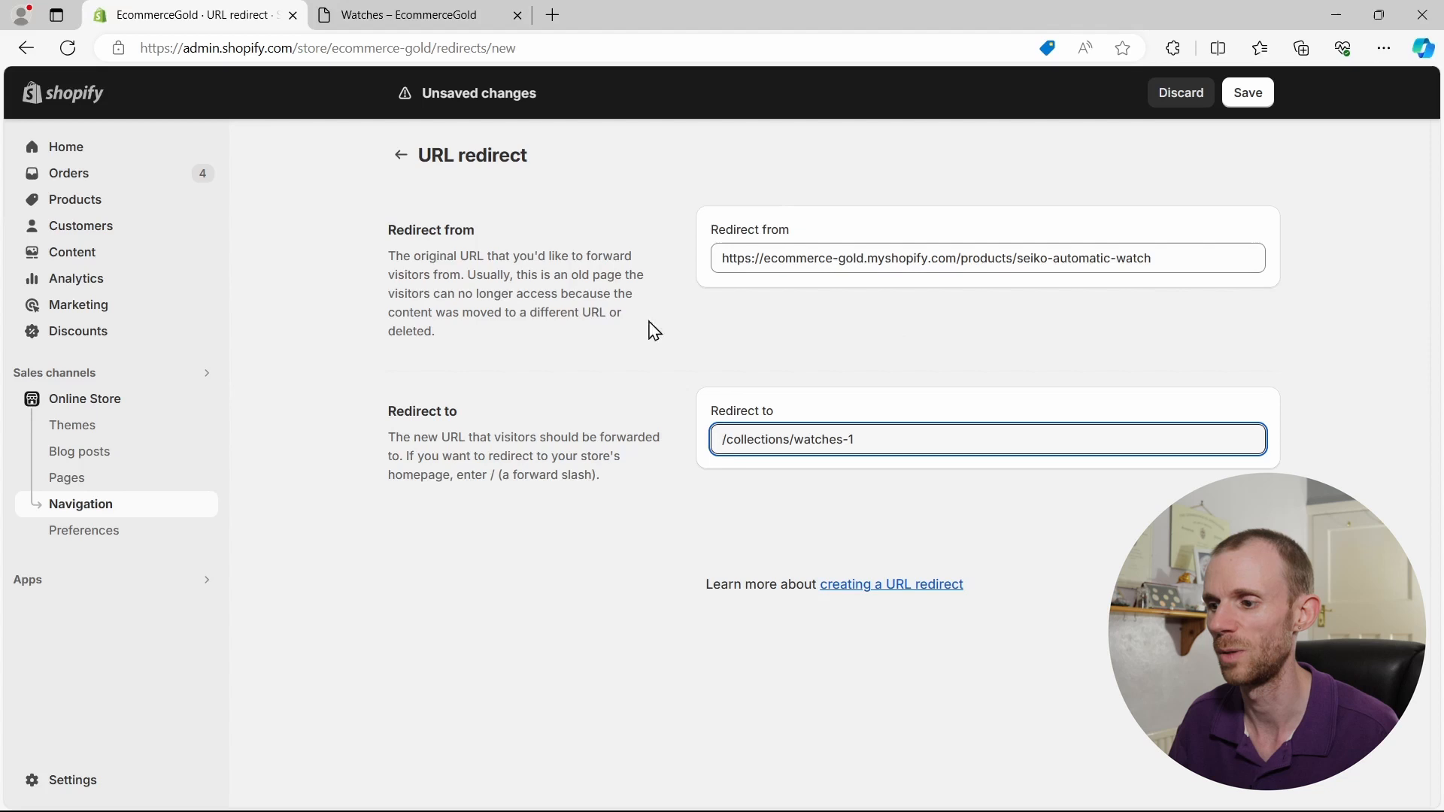
pyautogui.moveTo(732, 240)
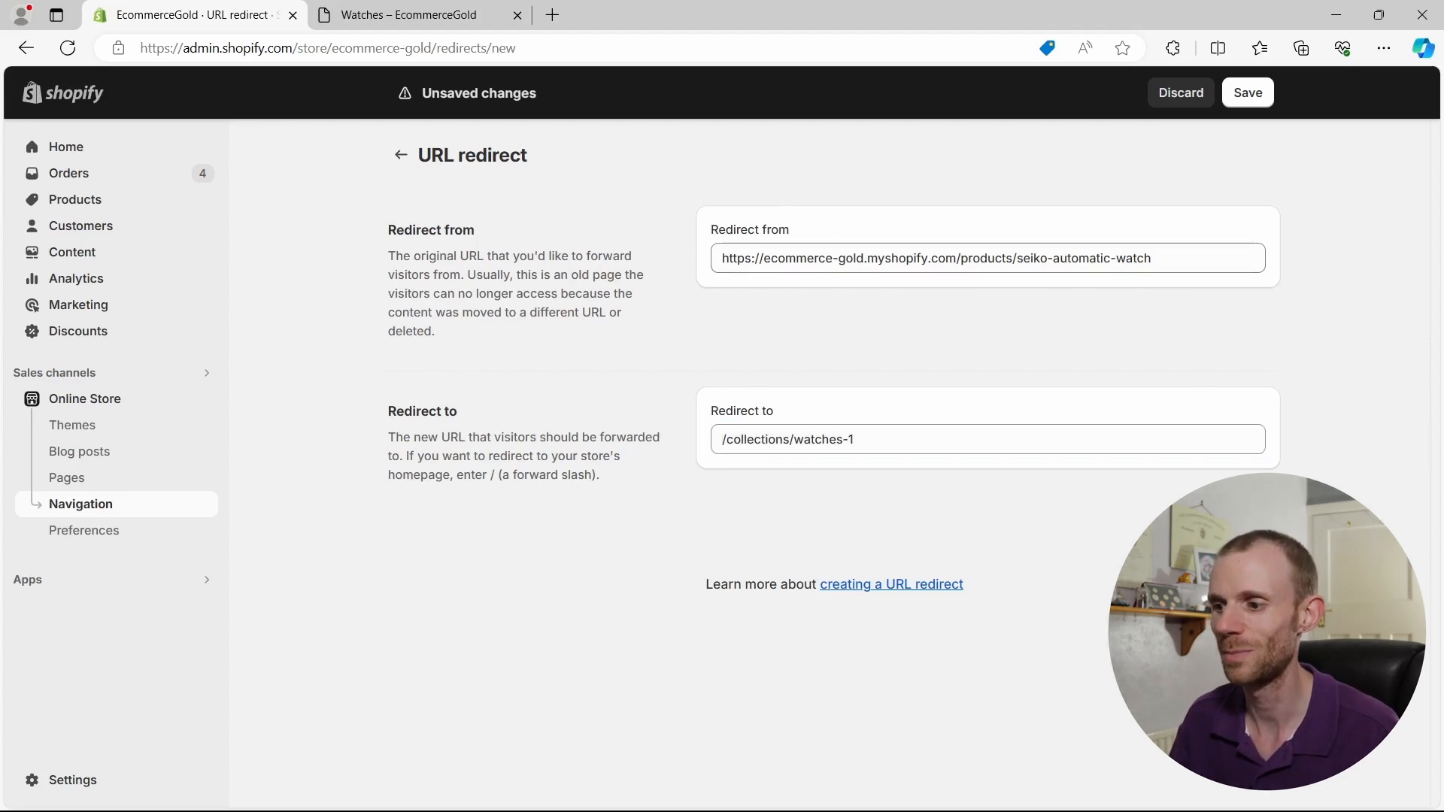
pyautogui.click(1249, 94)
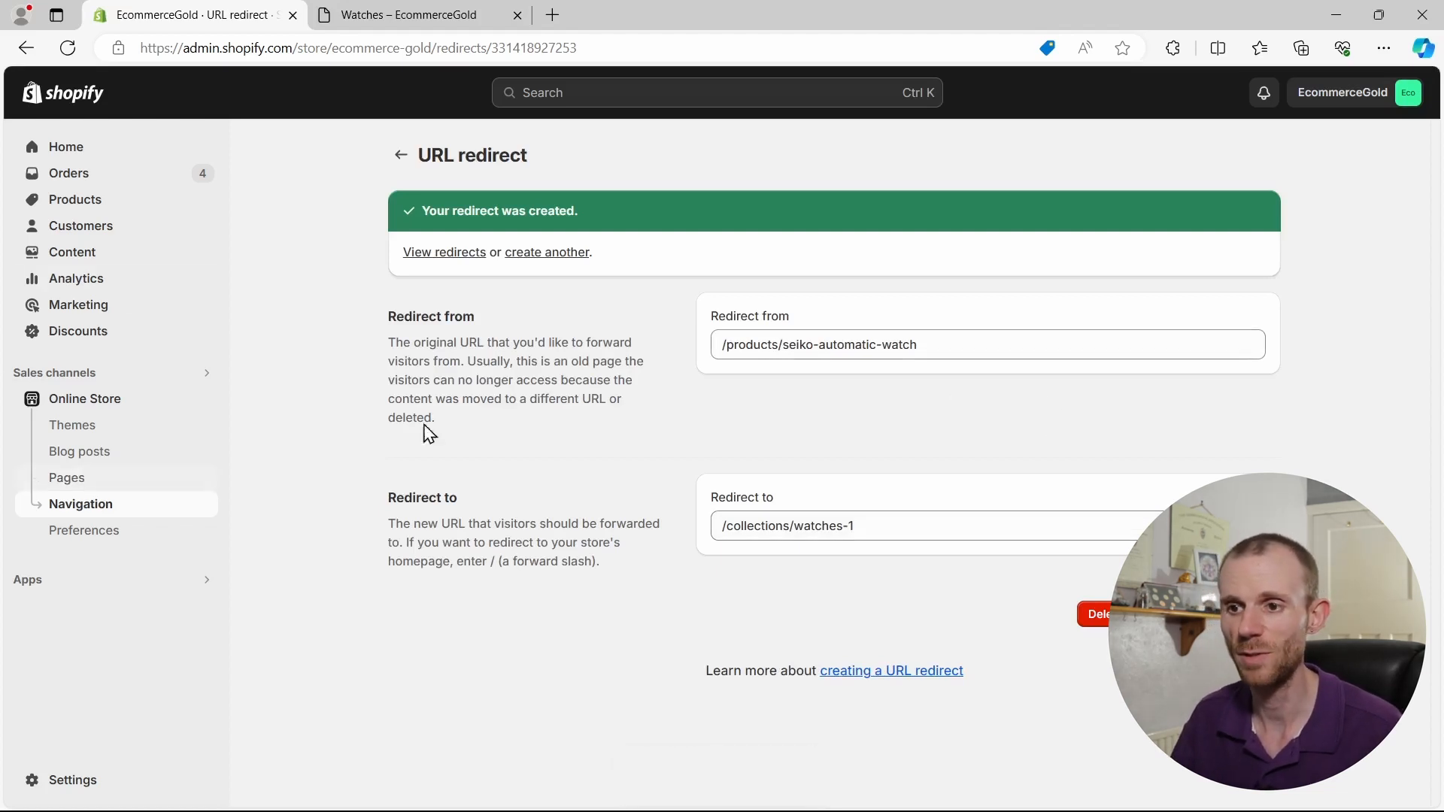
# Step: Confirm /products/seiko-automatic-watch tops the redirects list and reopen its details
pyautogui.click(443, 253)
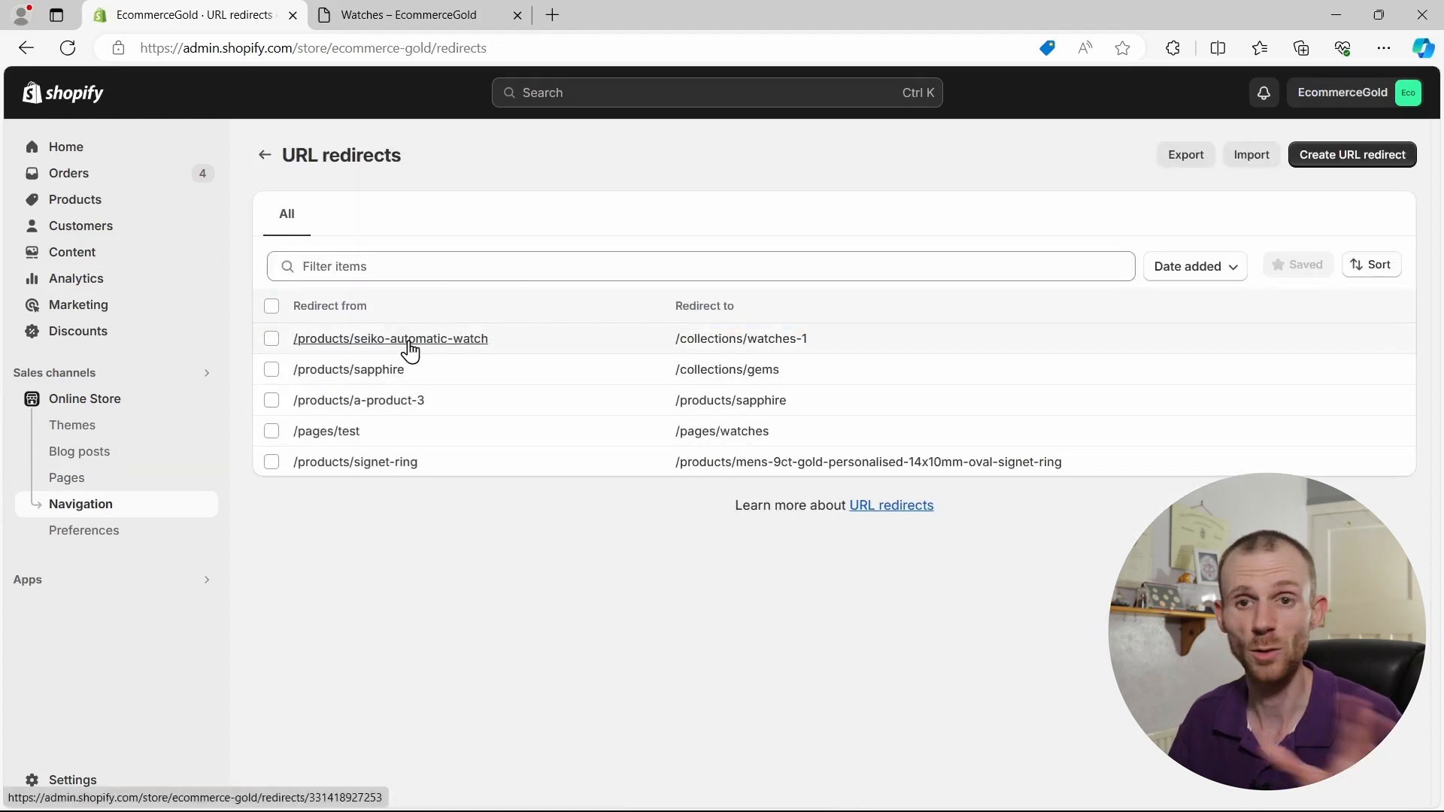
pyautogui.moveTo(397, 342)
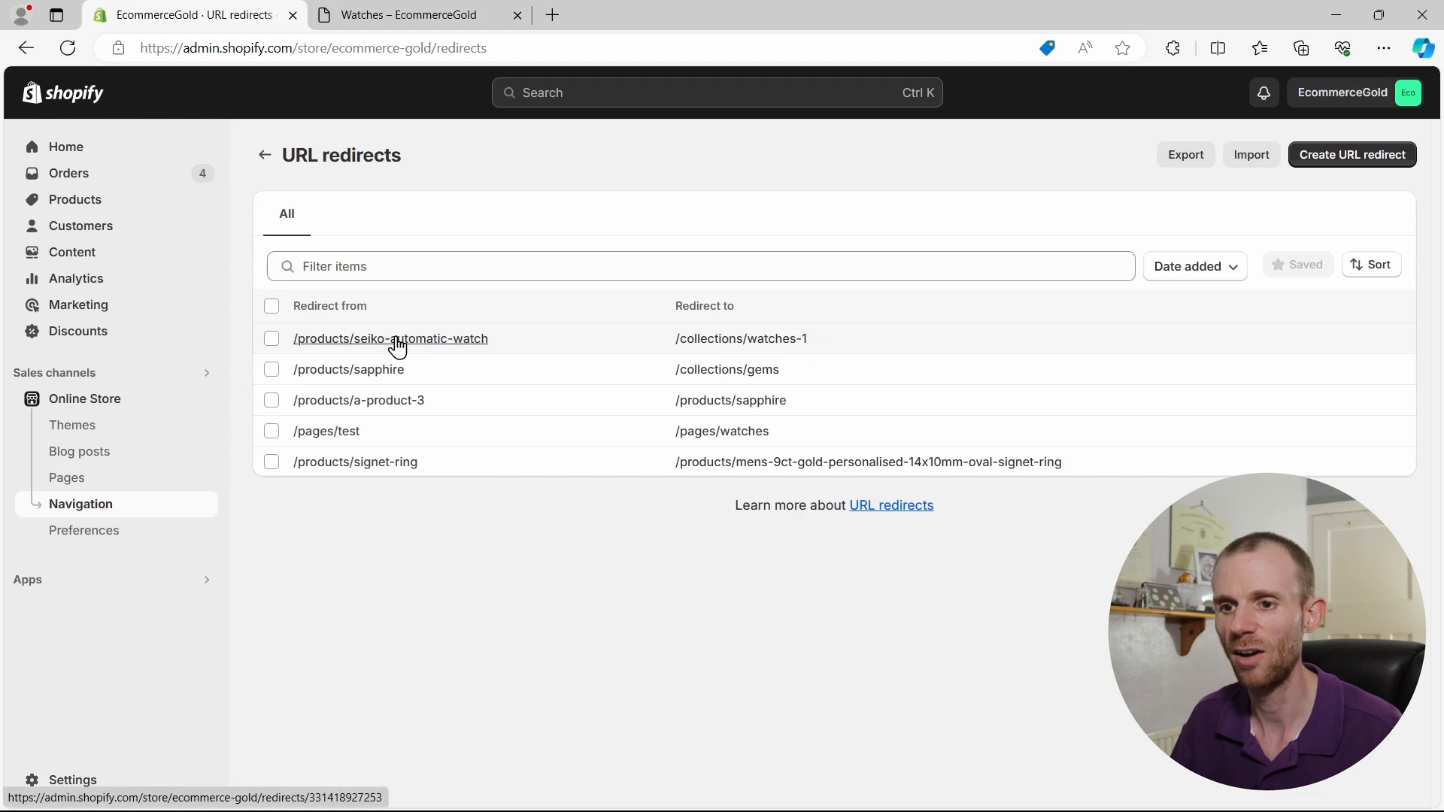
pyautogui.click(390, 339)
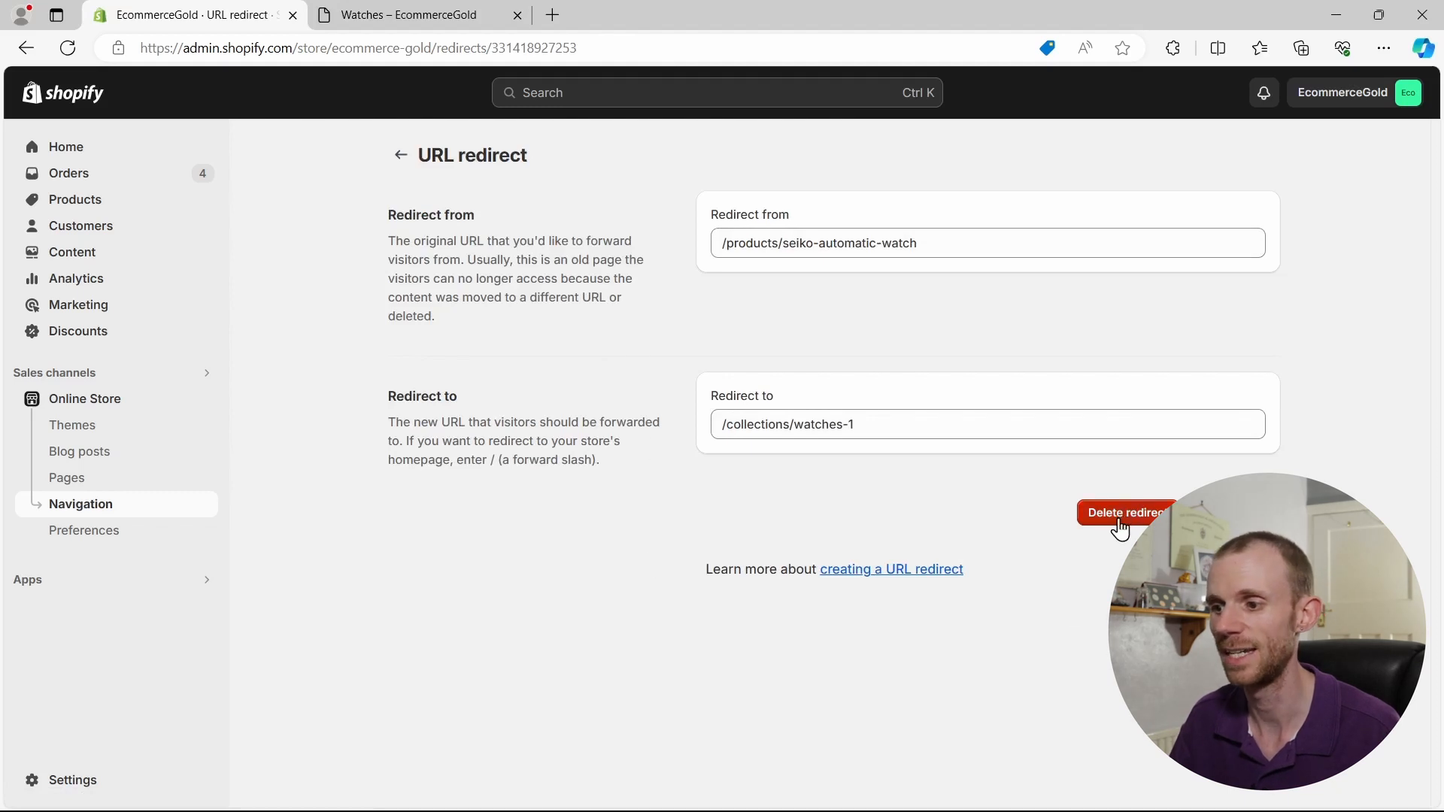
pyautogui.moveTo(571, 499)
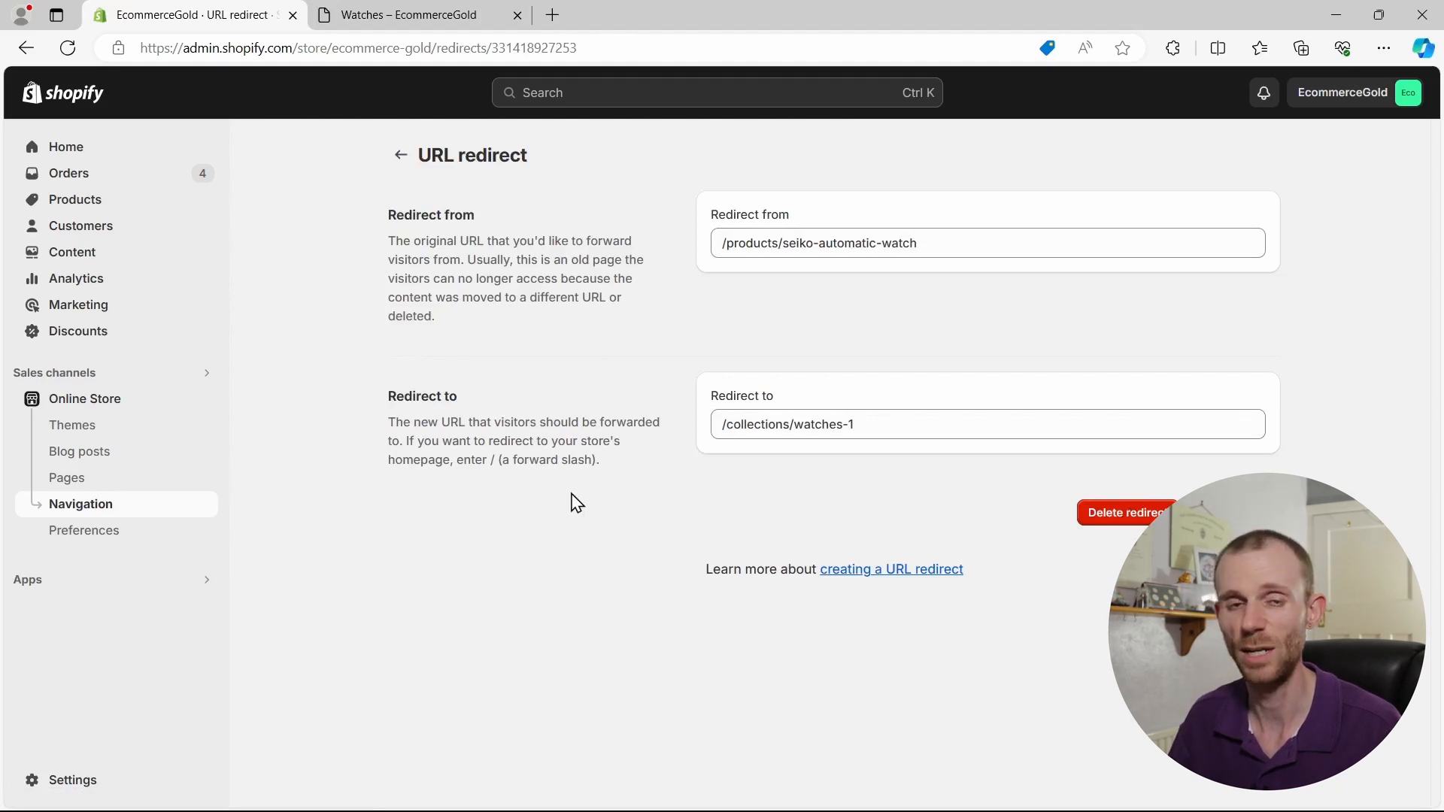
pyautogui.moveTo(586, 502)
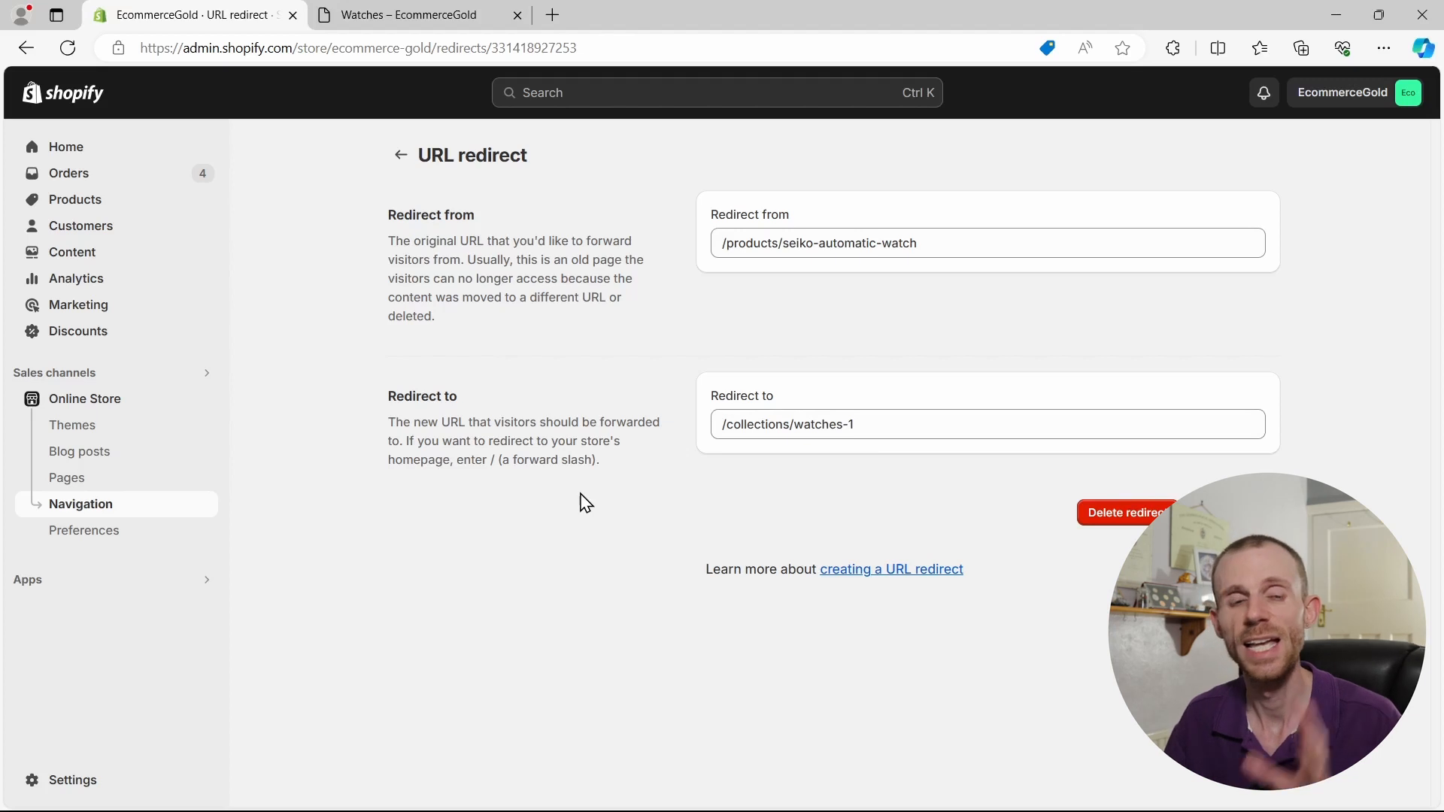